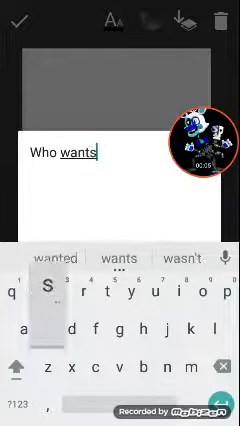
type("me to")
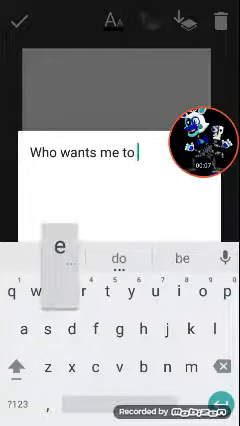
type("edit th")
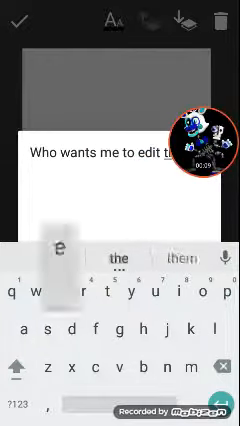